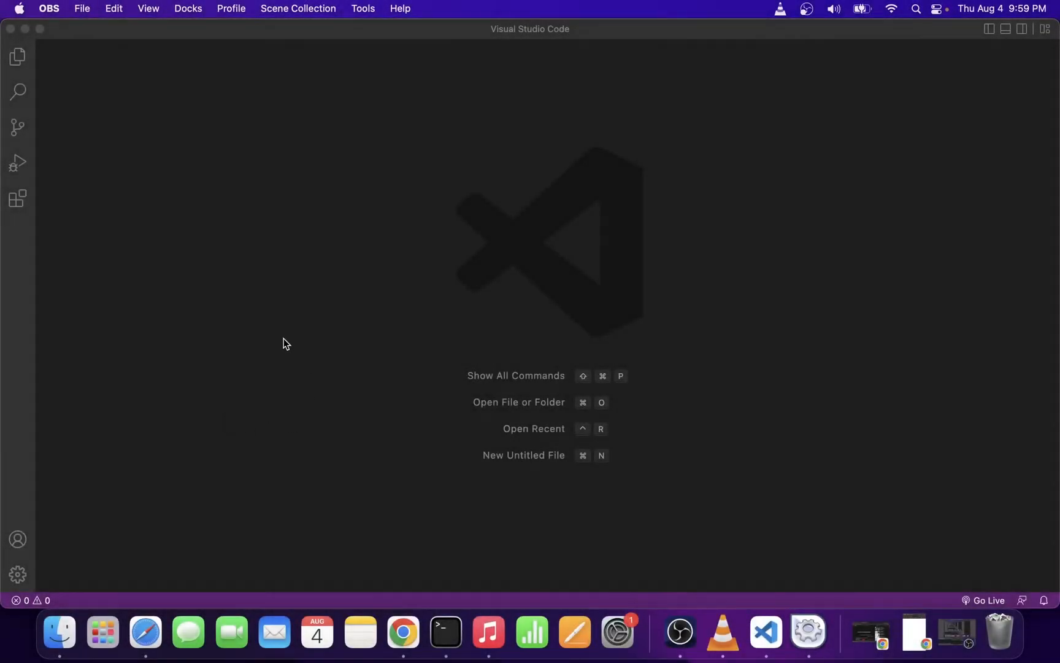
mouse_move(239, 394)
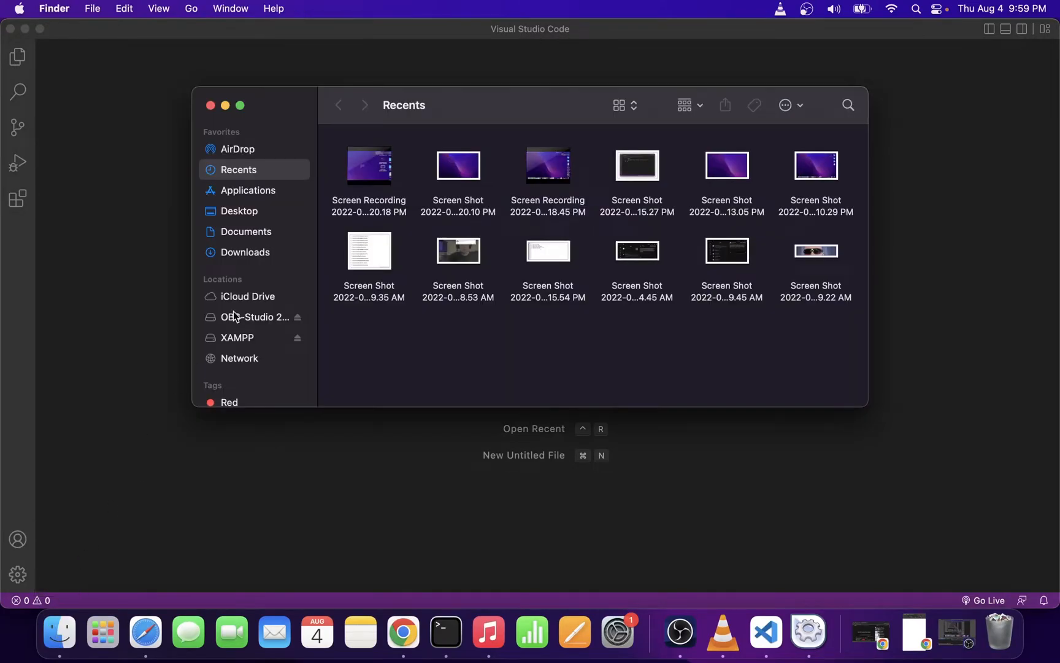
- Open the XAMPP folder from Applications to show htdocs, bin and the other subfolders
click(247, 190)
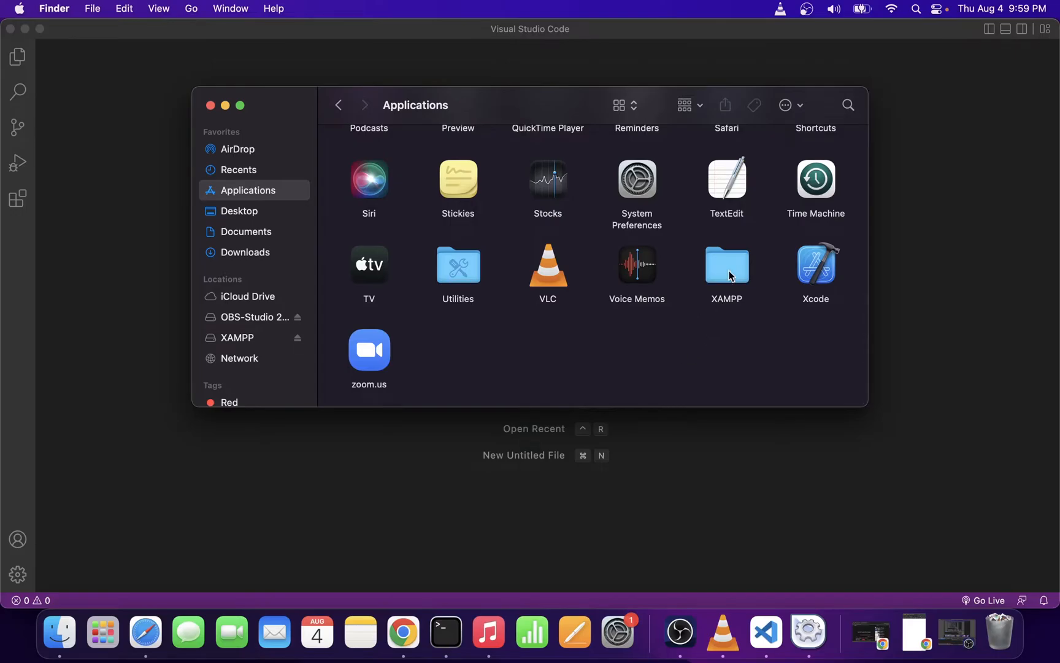
double_click(726, 265)
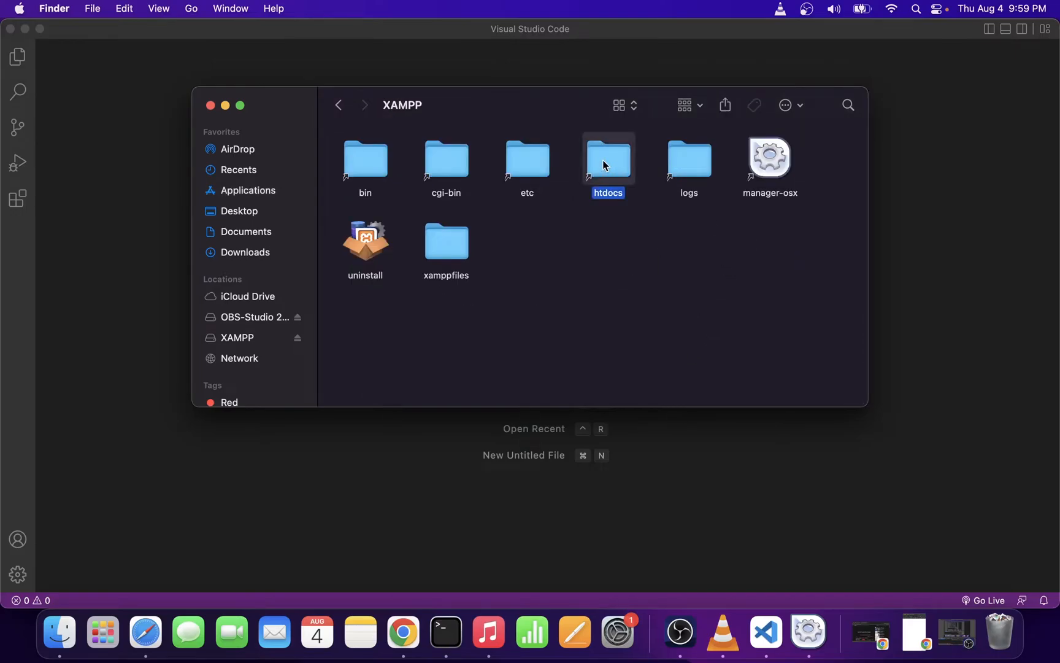
- Make /Applications/XAMPP/htdocs the Terminal working directory by dragging in the htdocs path
click(444, 631)
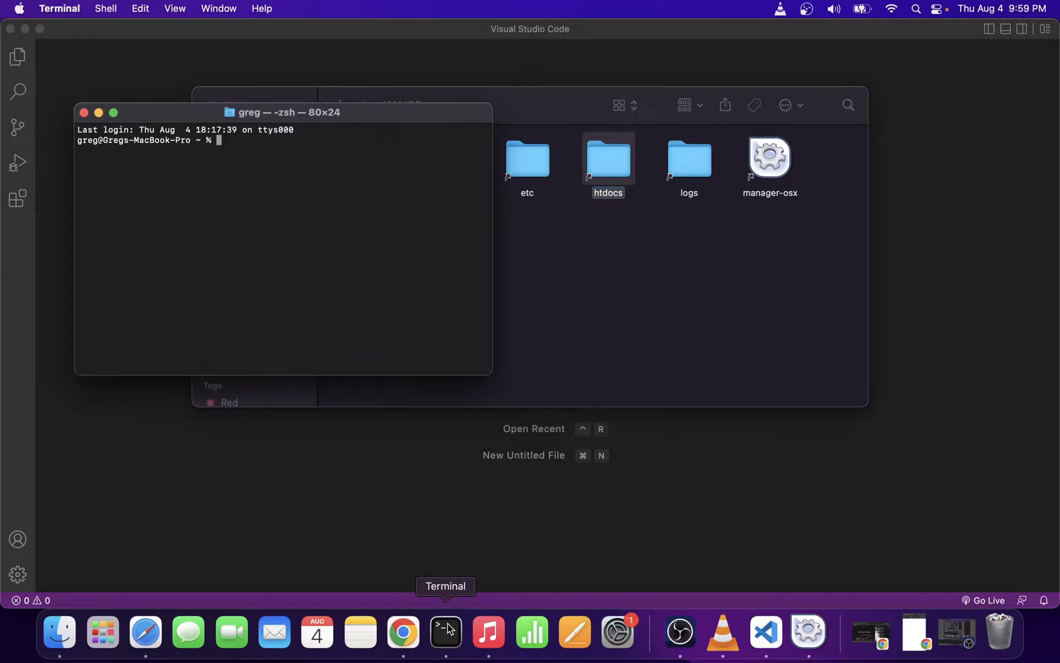
mouse_move(608, 171)
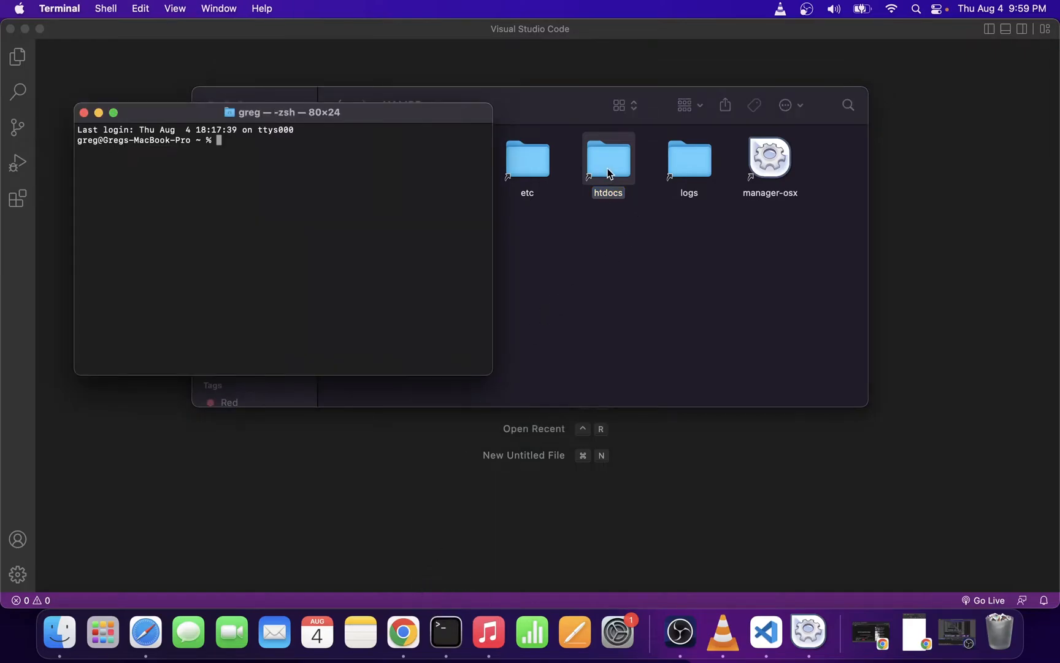
drag(608, 159, 570, 183)
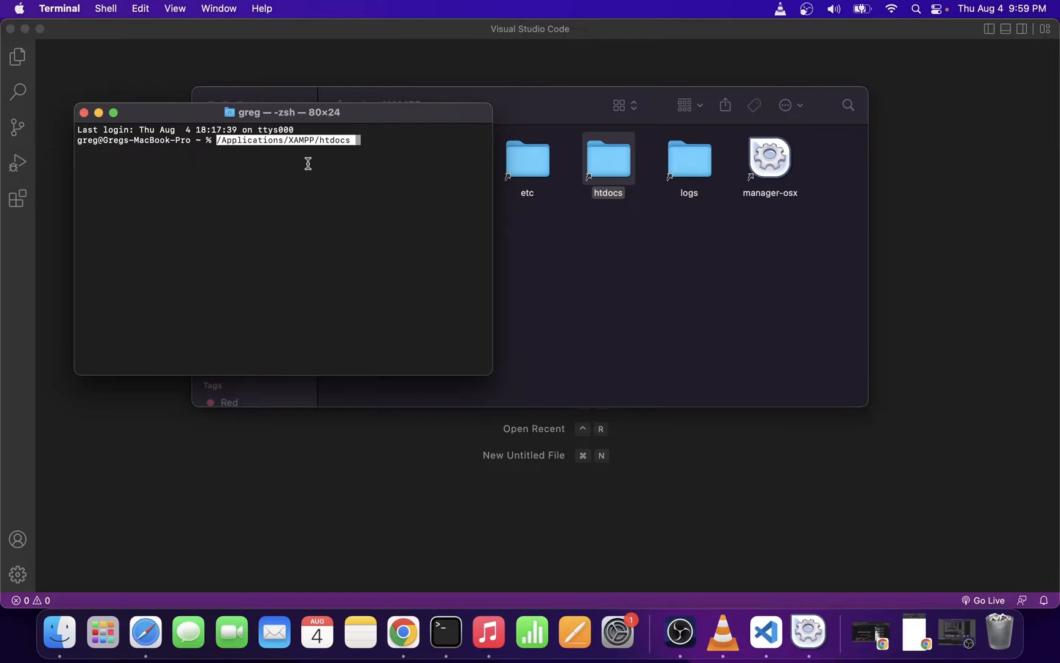
click(285, 140)
text(cd )
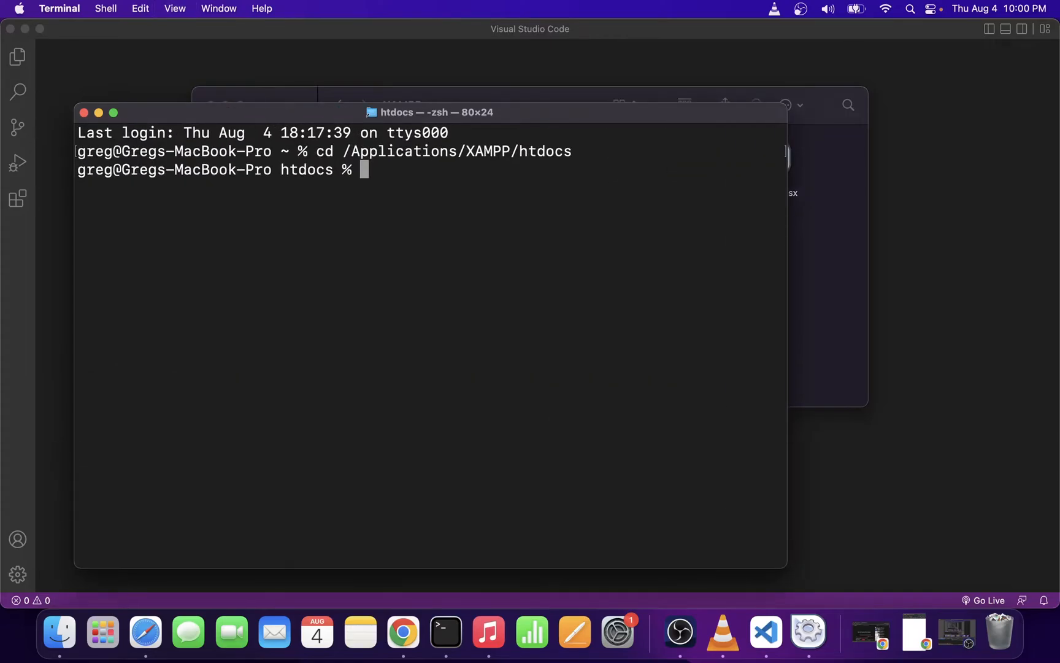
- Create a 'simple' folder in htdocs holding an empty index.php, using mkdir, cd and touch
text(ls)
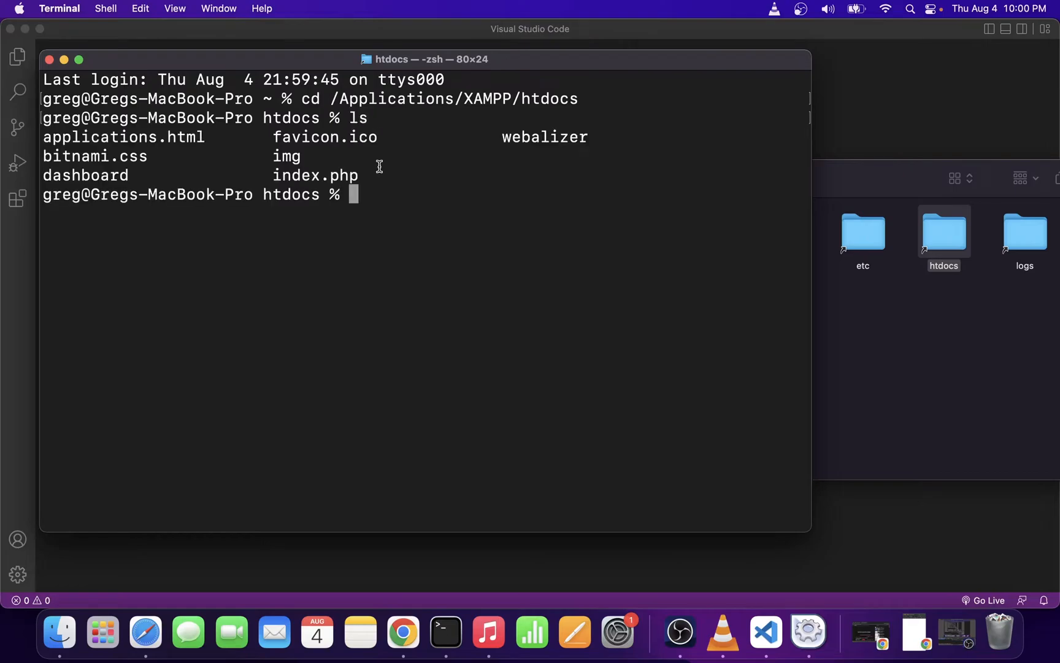
mouse_move(362, 183)
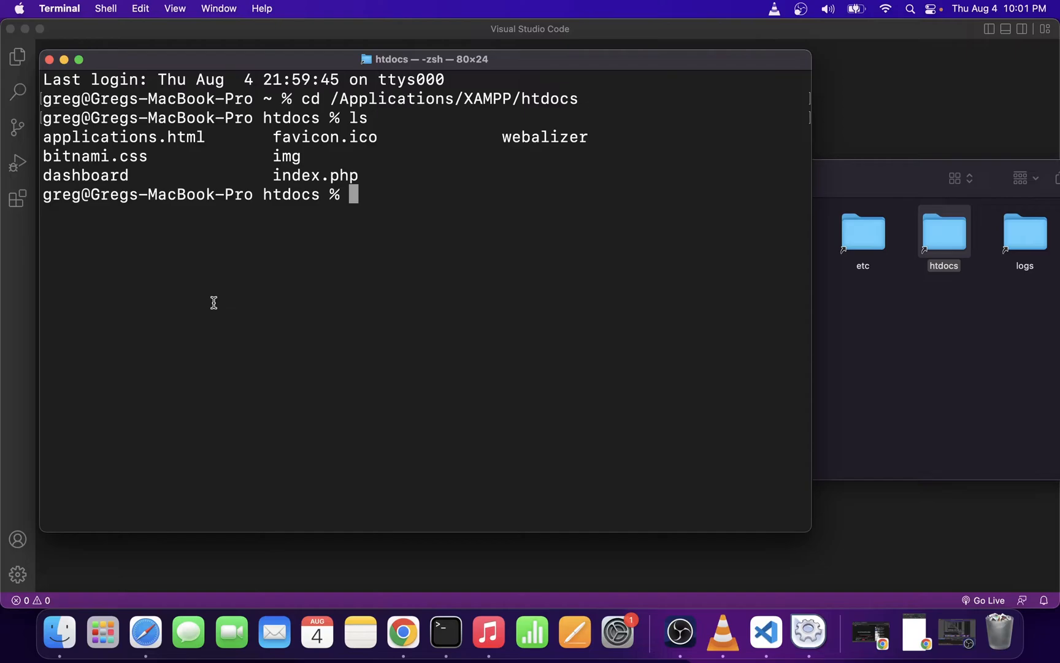
text(mkdir)
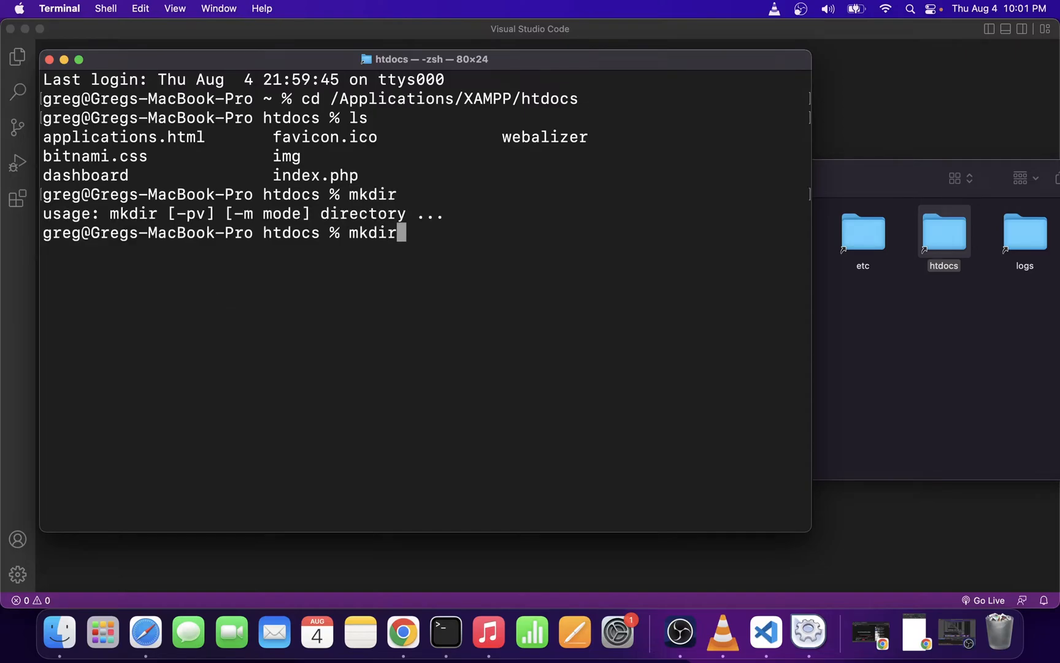
text(simple)
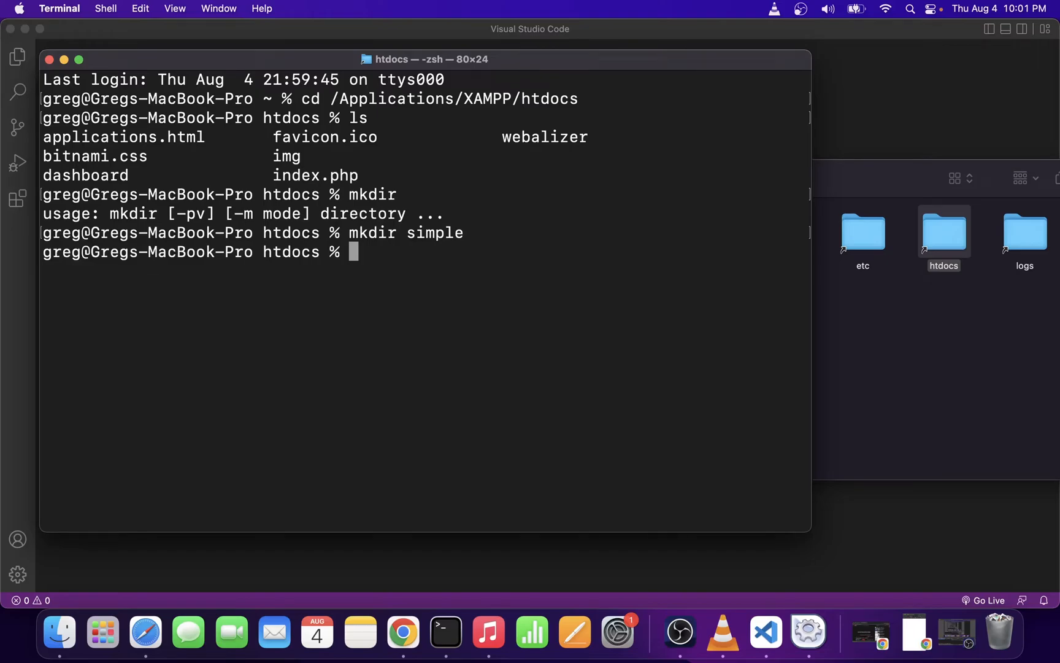
text(cd simple)
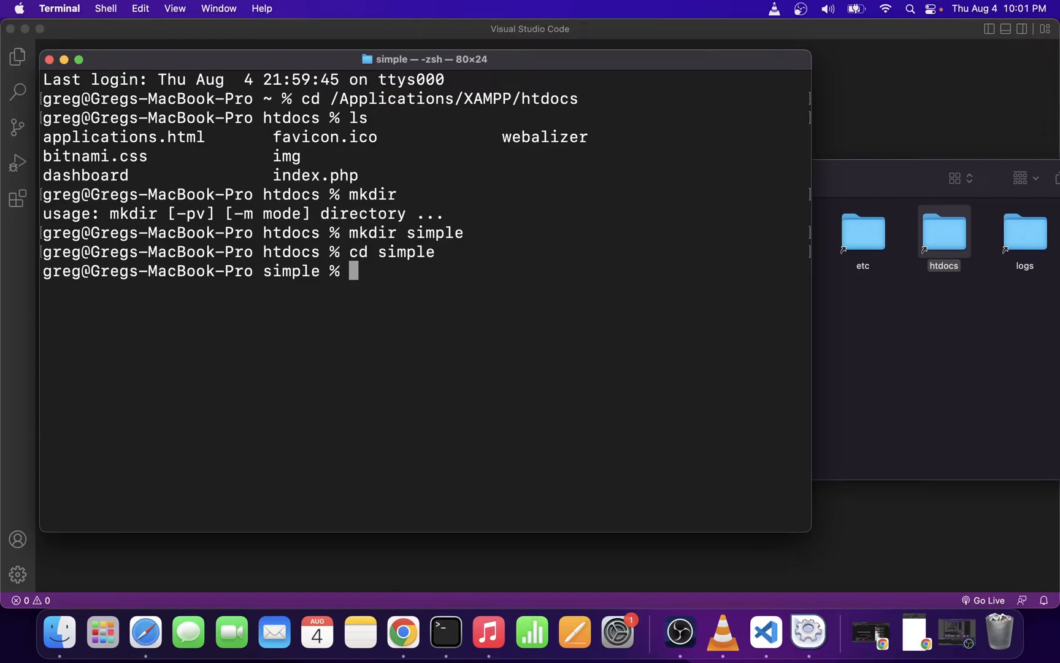
text(touch index.php)
text(ls)
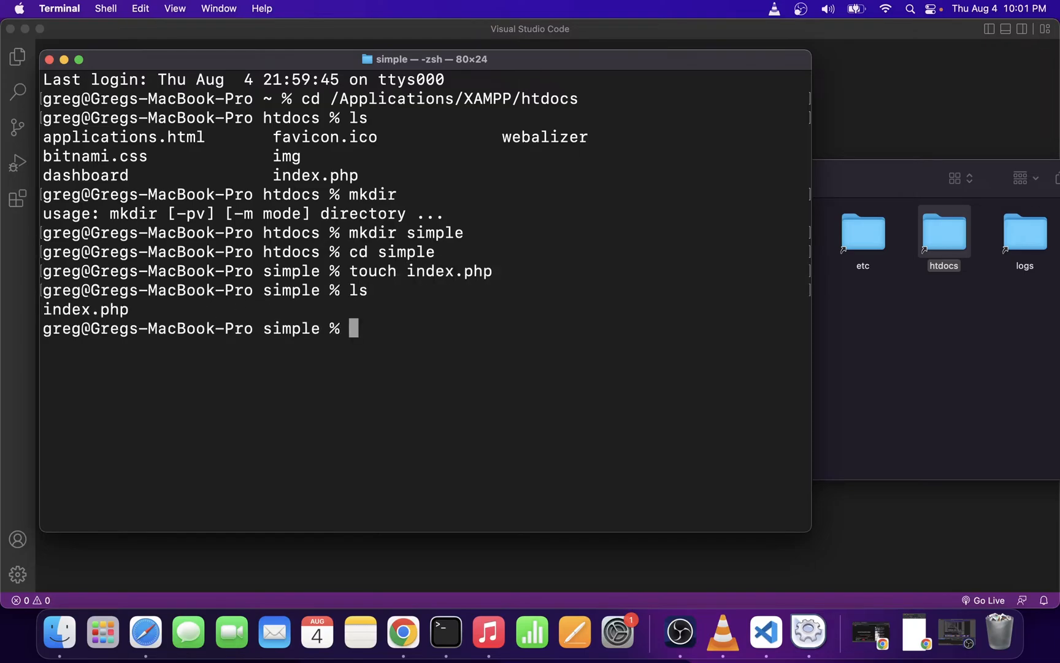
double_click(85, 310)
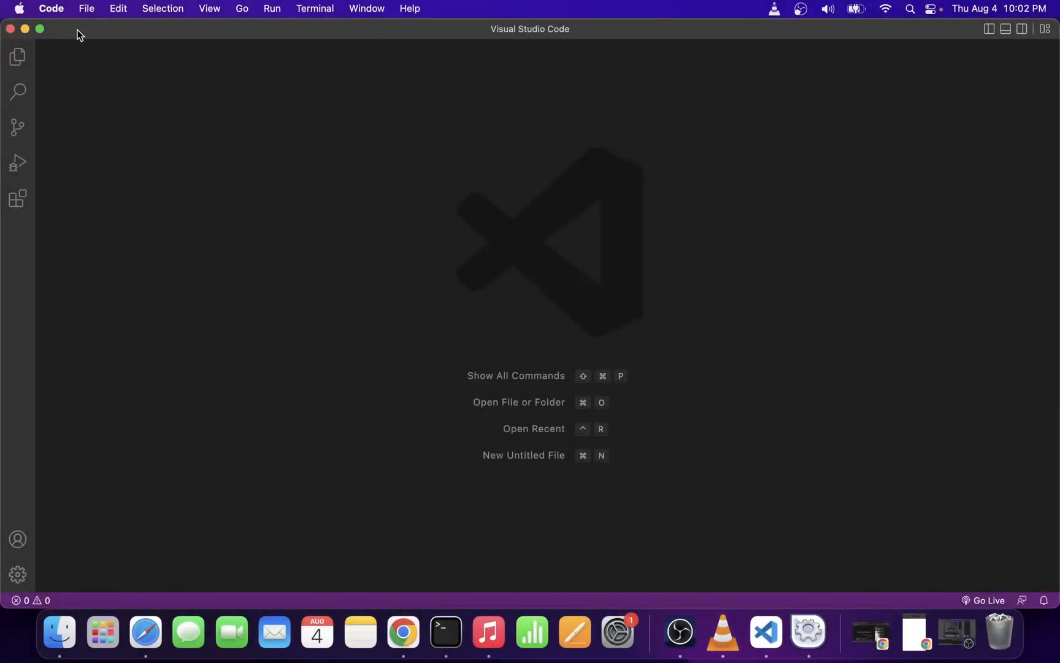
- Open Applications/XAMPP/htdocs/simple as the VS Code workspace through File > Open Folder
click(86, 8)
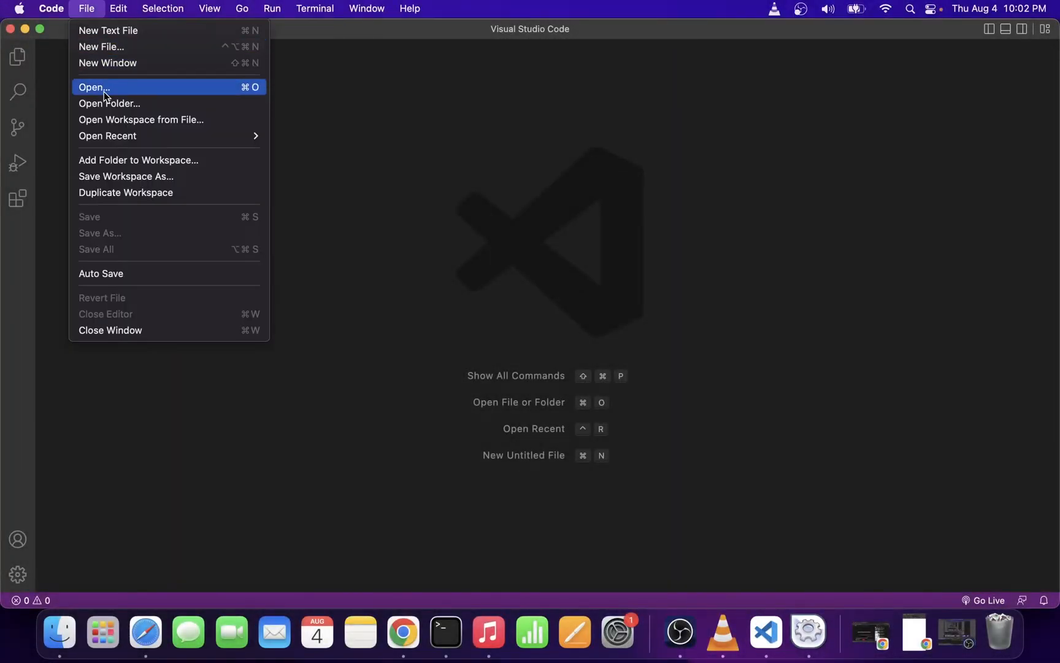
click(93, 86)
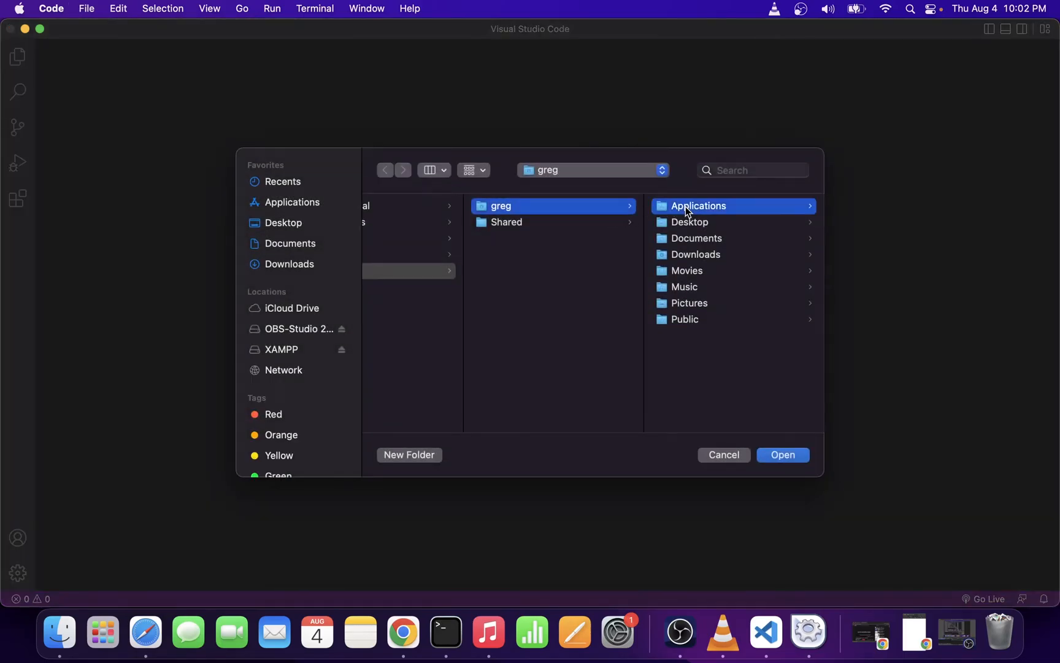
click(698, 206)
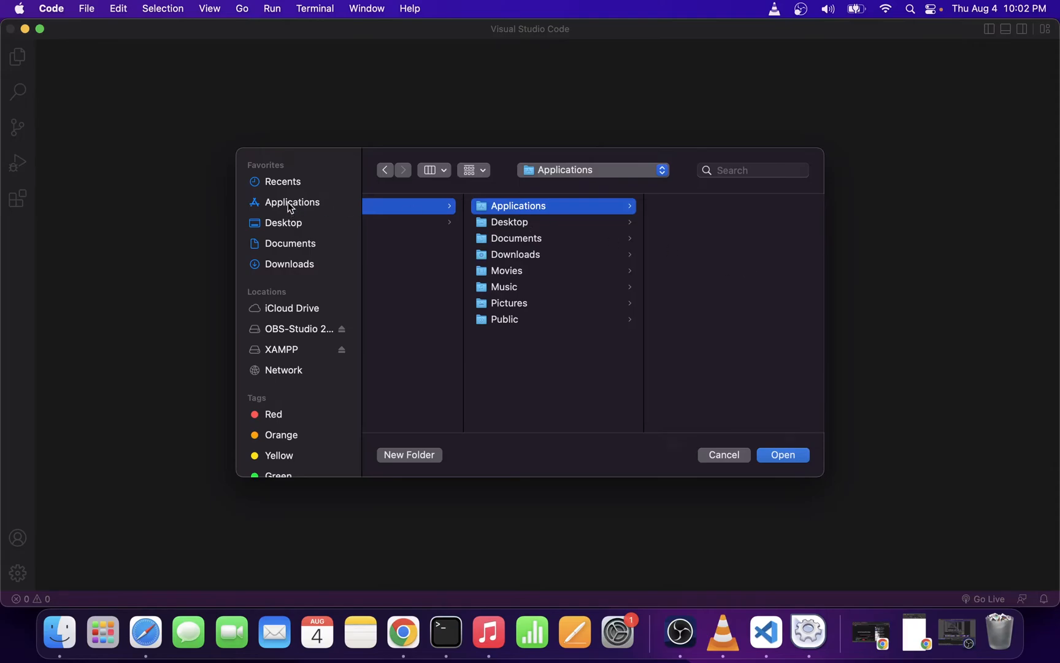
click(292, 202)
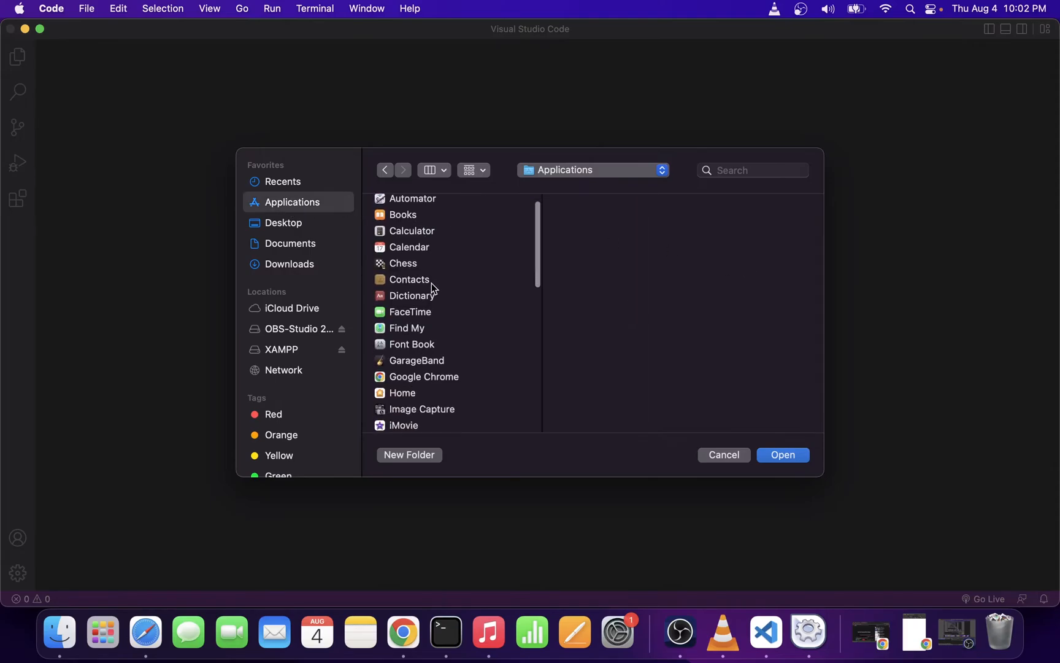
scroll(down, 3)
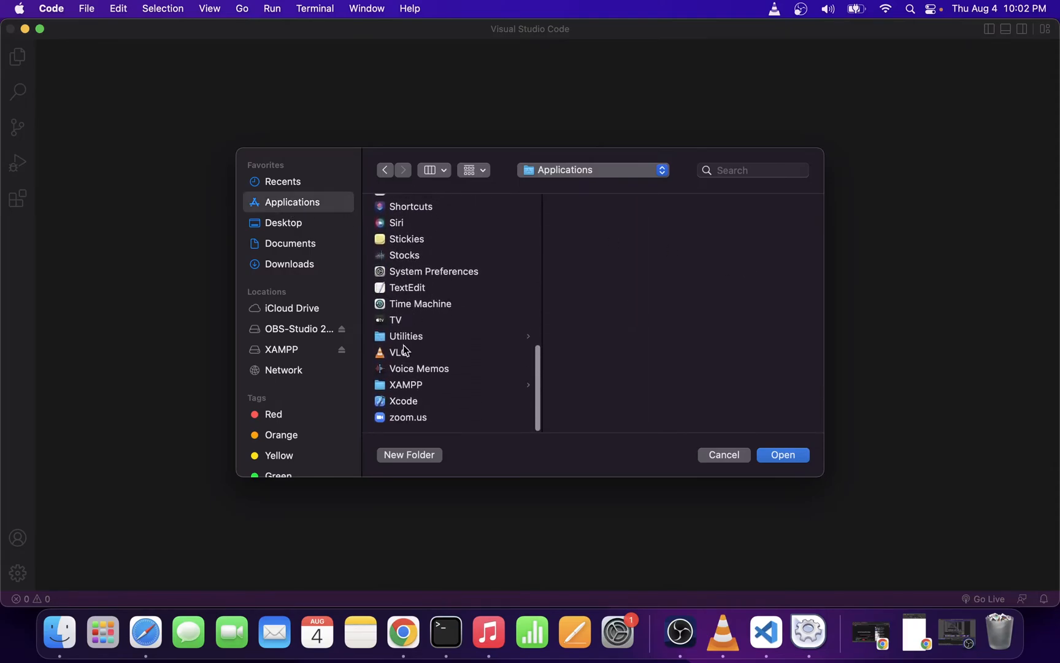
click(405, 384)
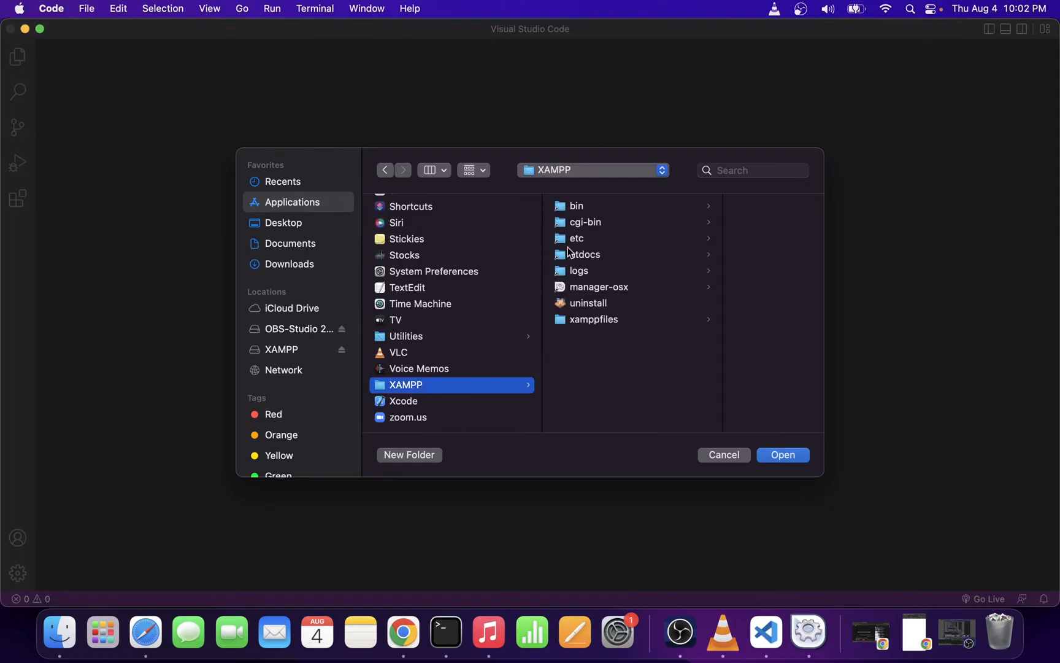
click(584, 254)
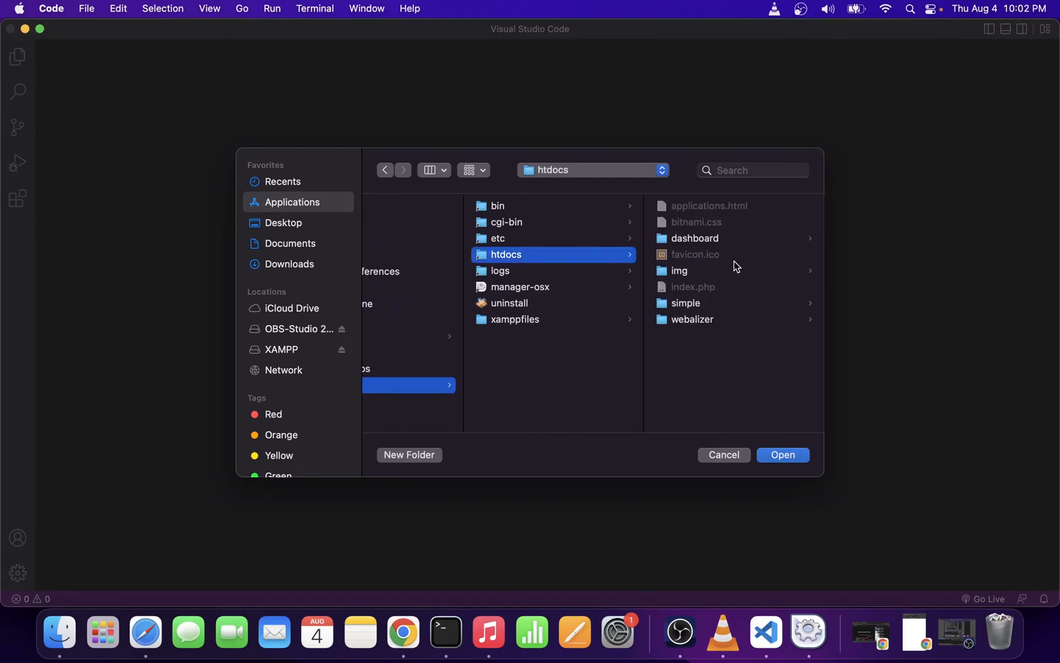
click(685, 302)
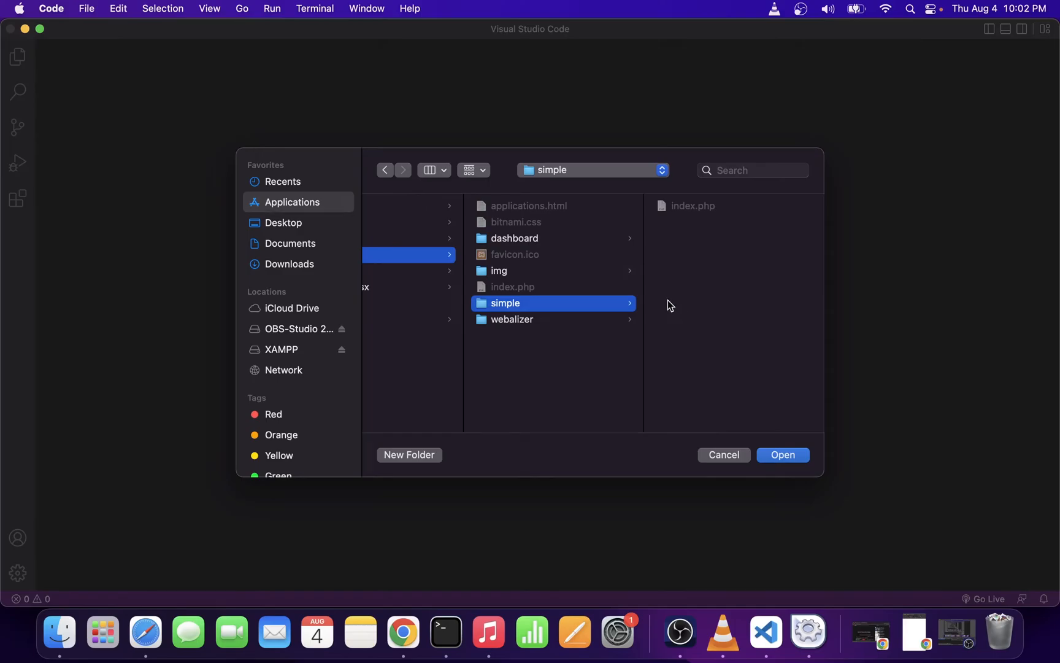
mouse_move(717, 376)
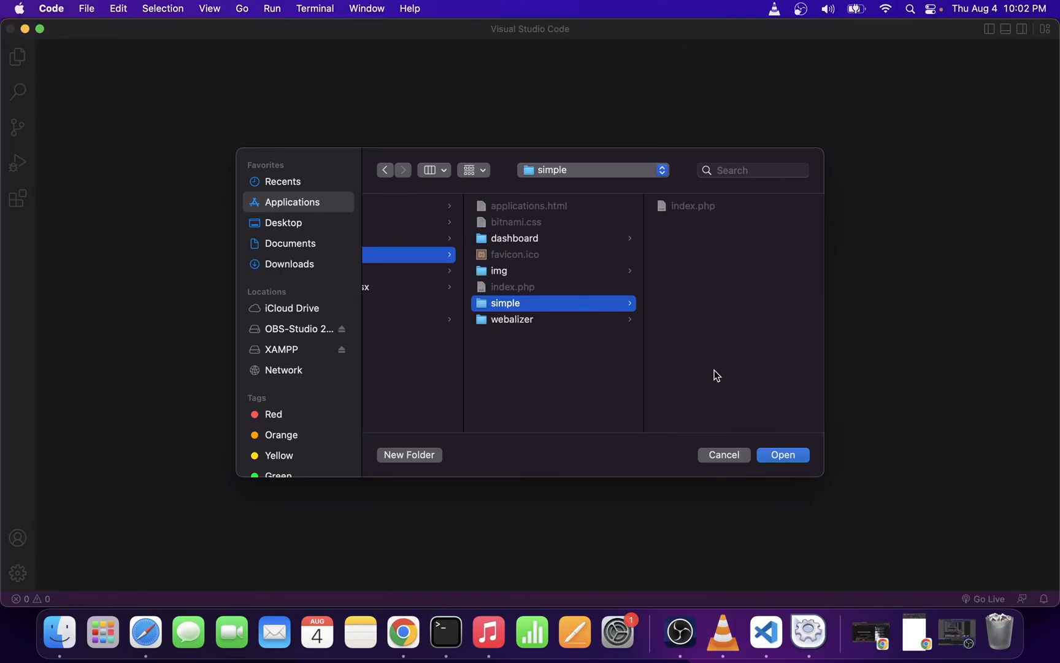
click(782, 455)
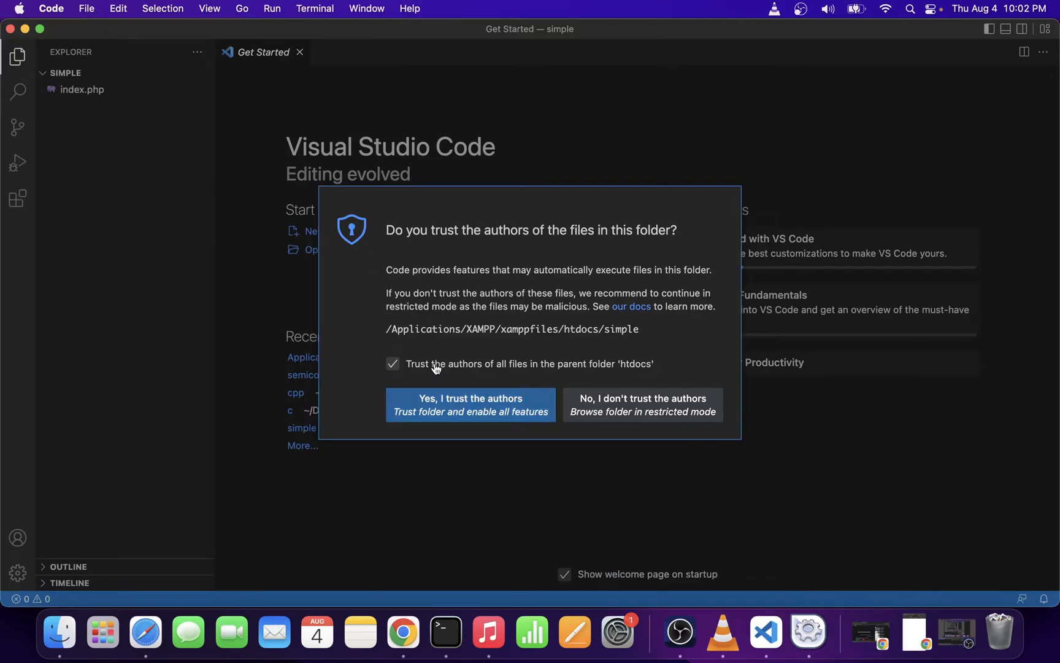
- Trust the folder authors and write <?php print "Hello from PHP."; ?> into index.php
click(470, 404)
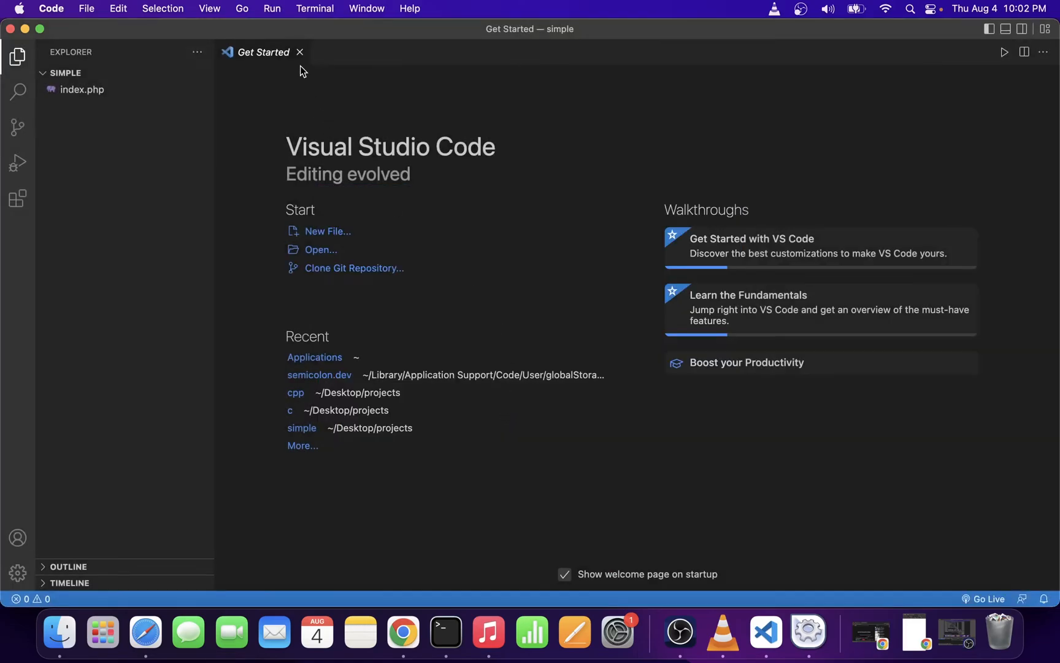
text(<?)
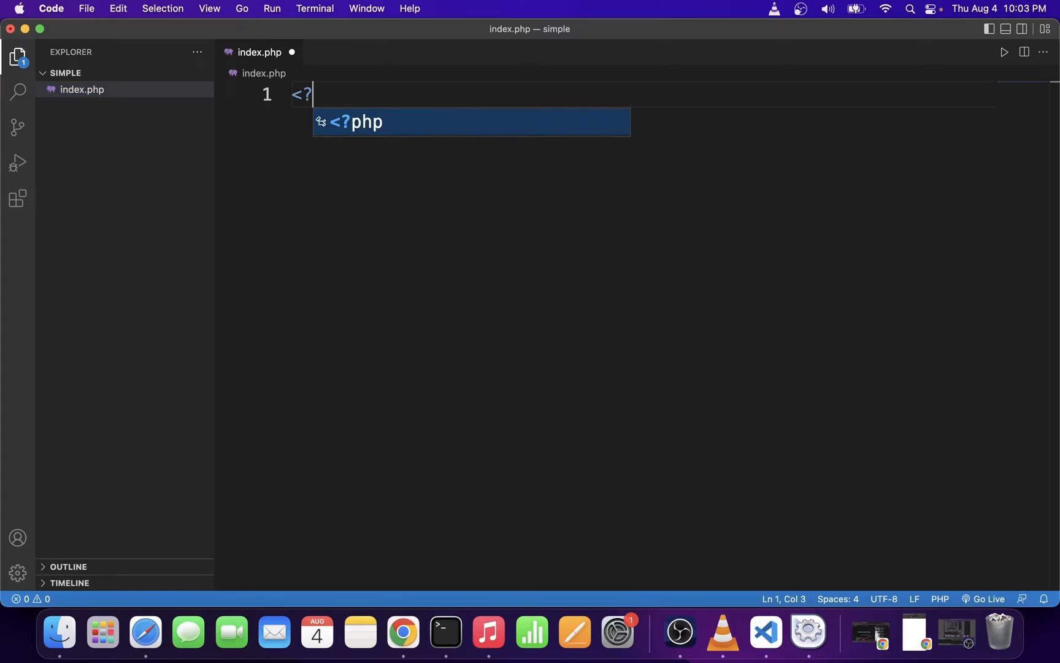
key(enter)
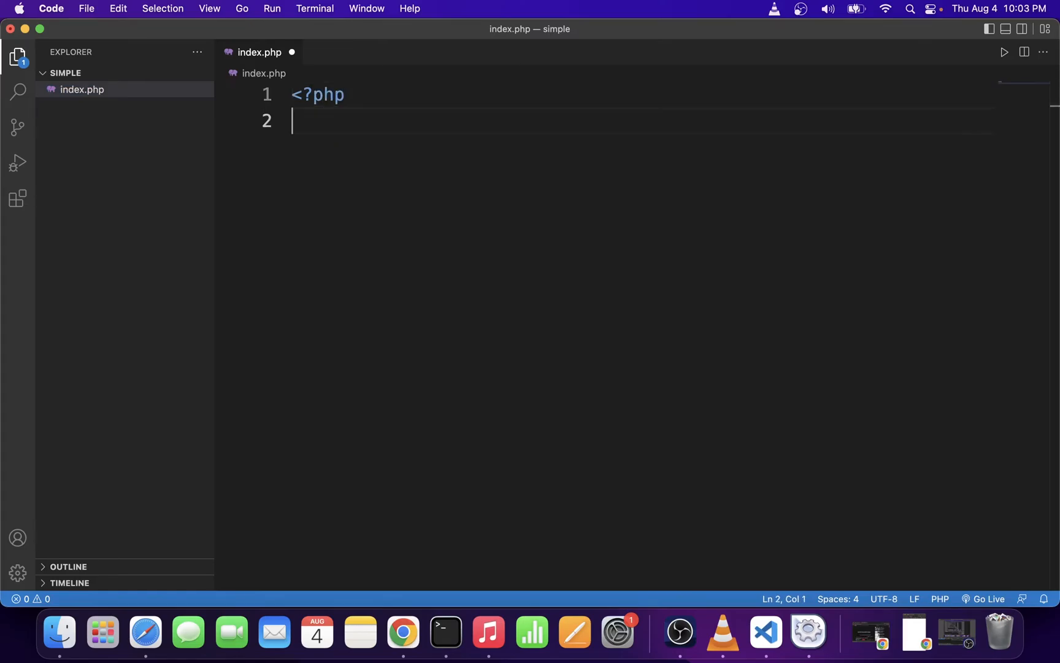
key(tab)
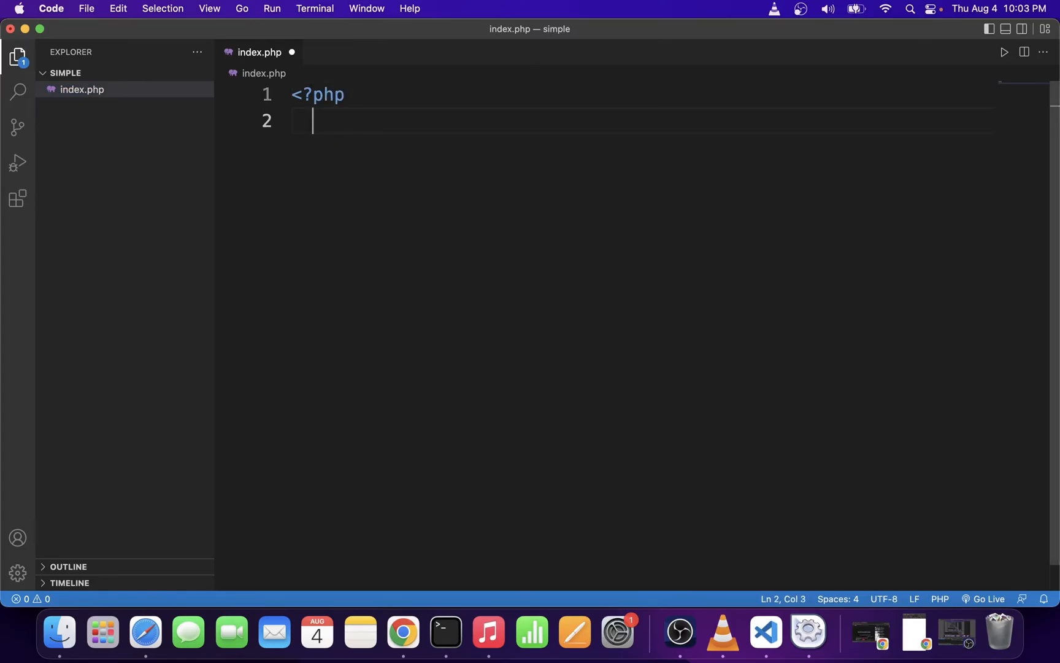
text(print)
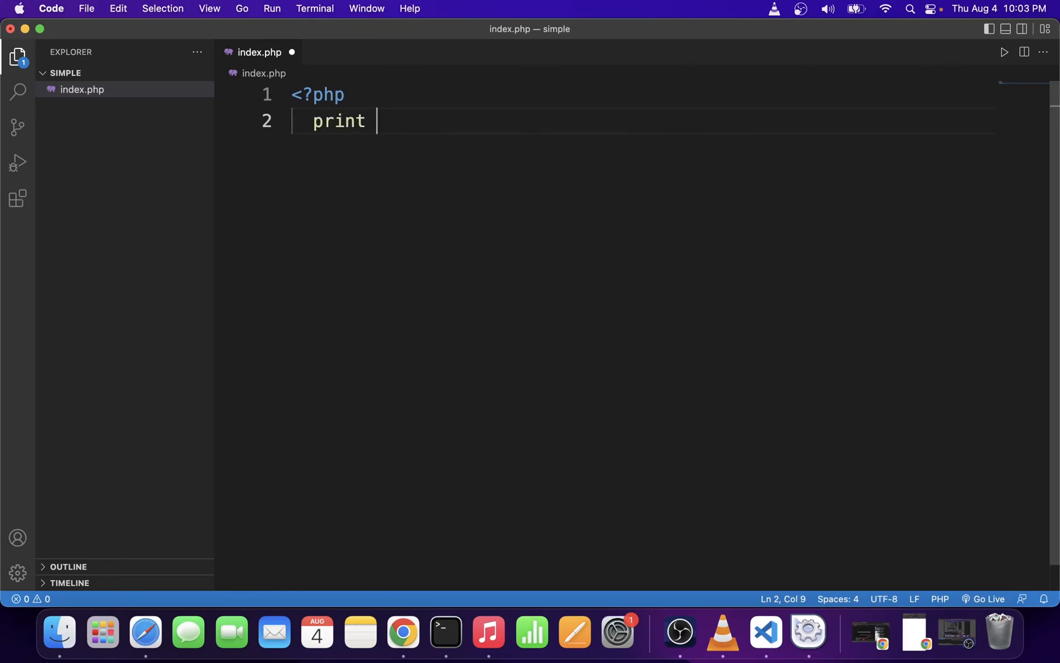
text("Hell")
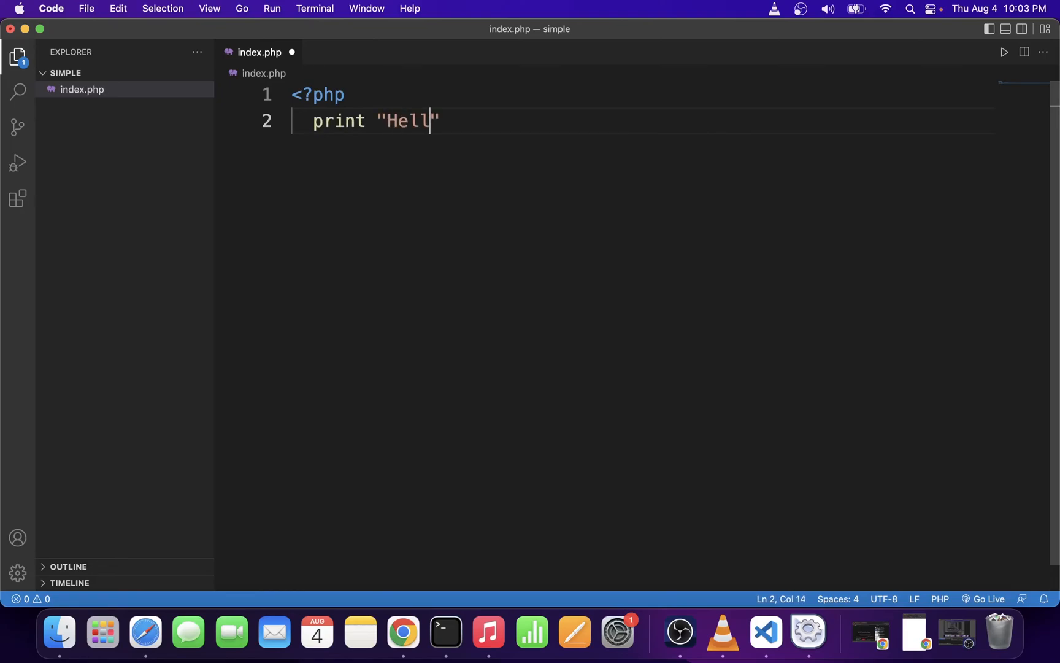
text(o from PHP.";)
text(?>)
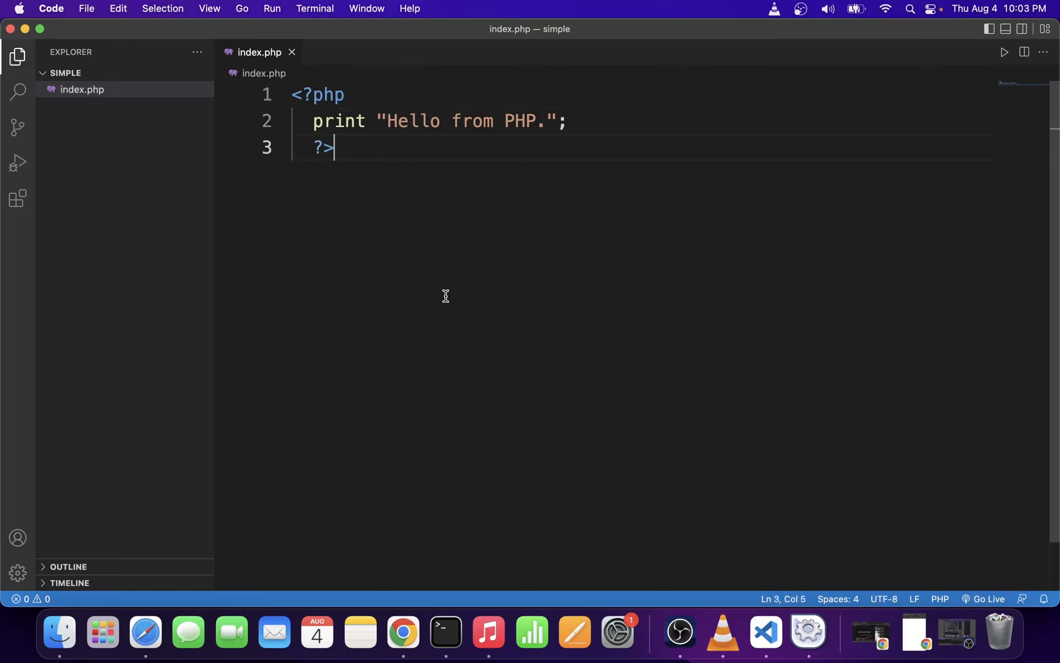
mouse_move(394, 211)
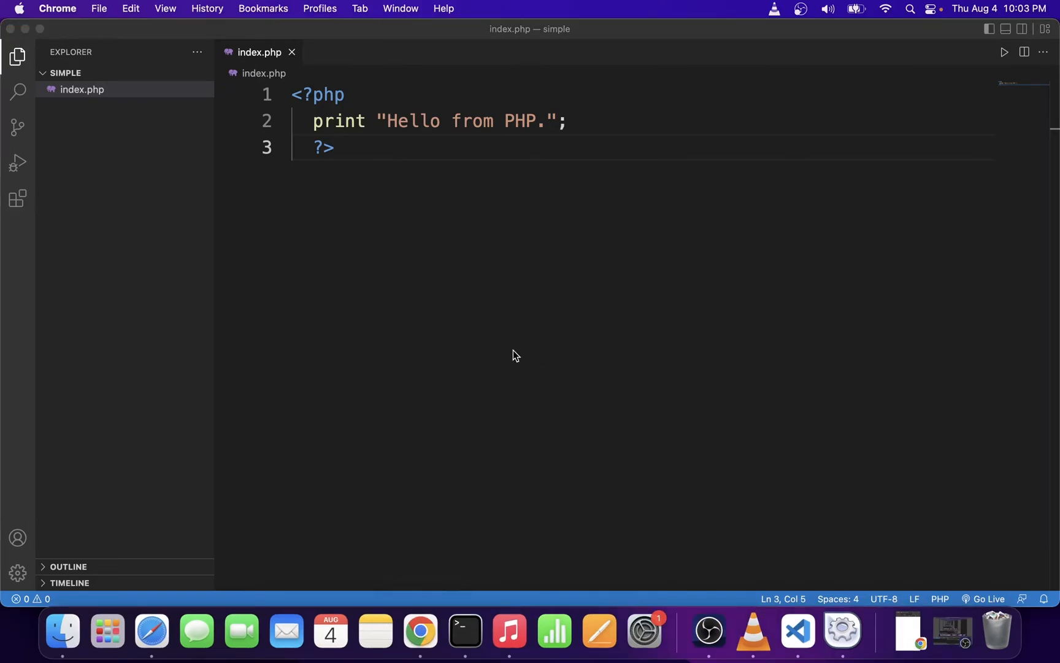
- Load localhost/simple in a new Chrome window, displaying 'Hello from PHP.'
right_click(419, 631)
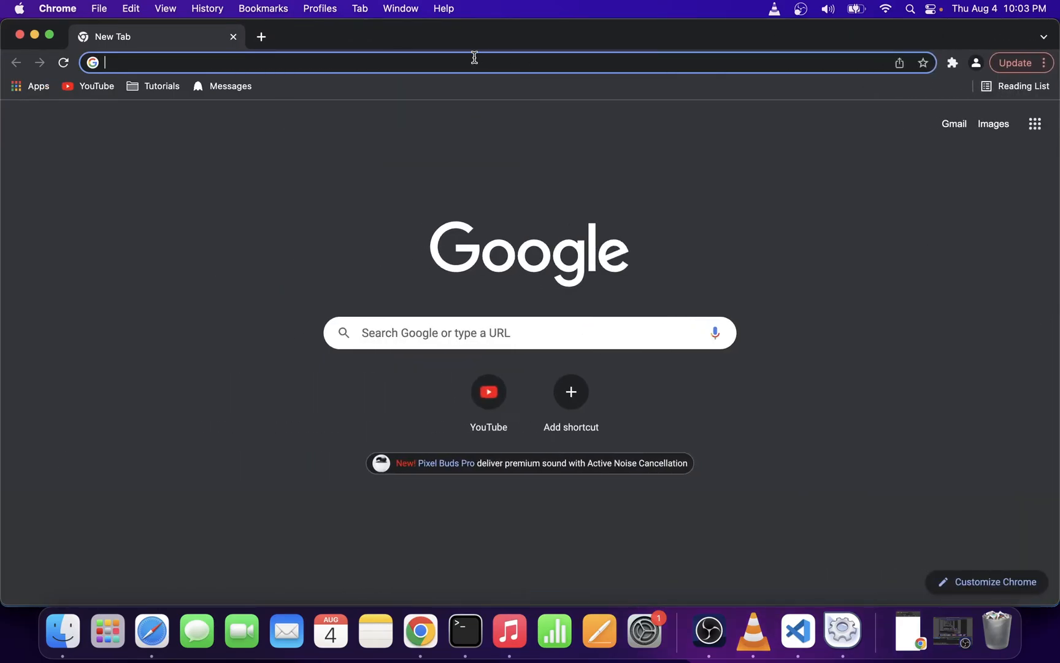
text(localhost/si...)
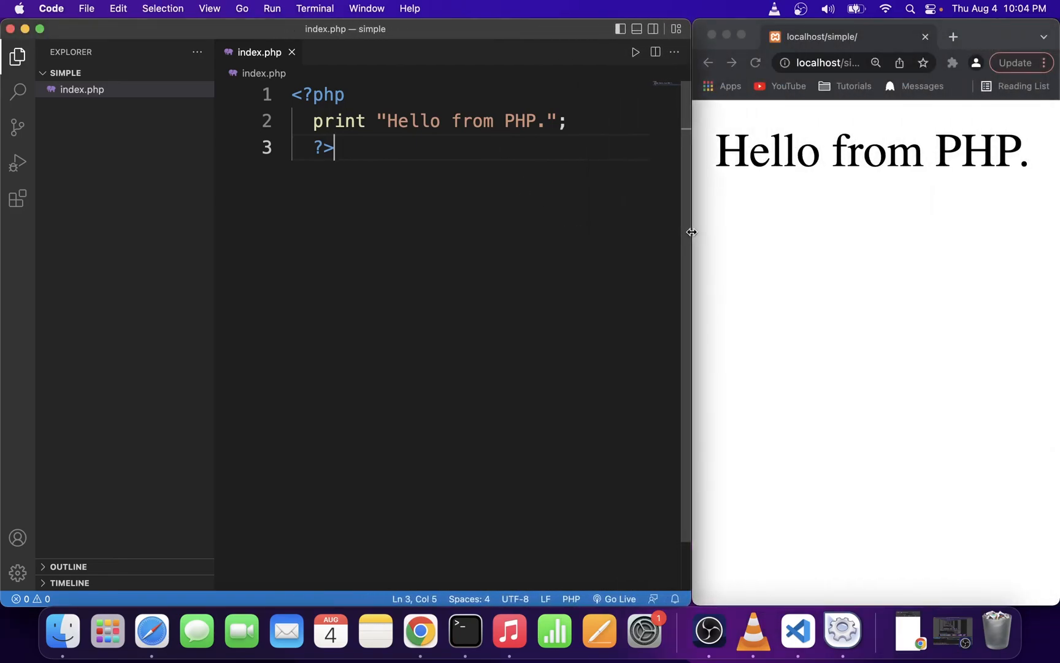
- Replace the printed 'Hello from PHP.' with 'Goodbye.' and confirm it shows in Chrome
click(442, 121)
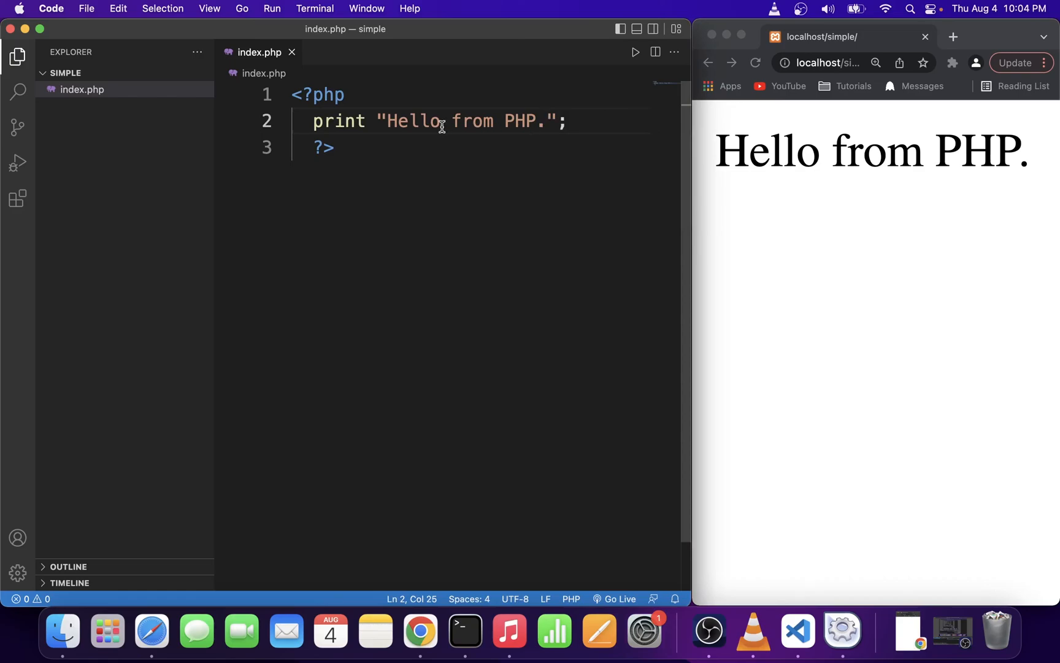
drag(389, 121, 548, 121)
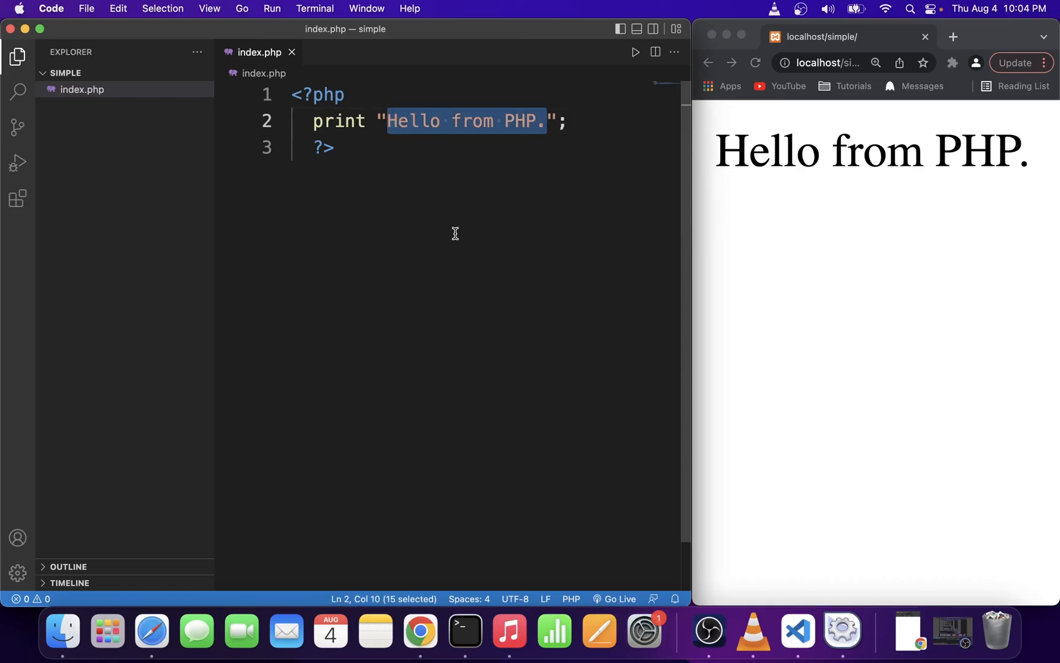
text(Goodbye.";)
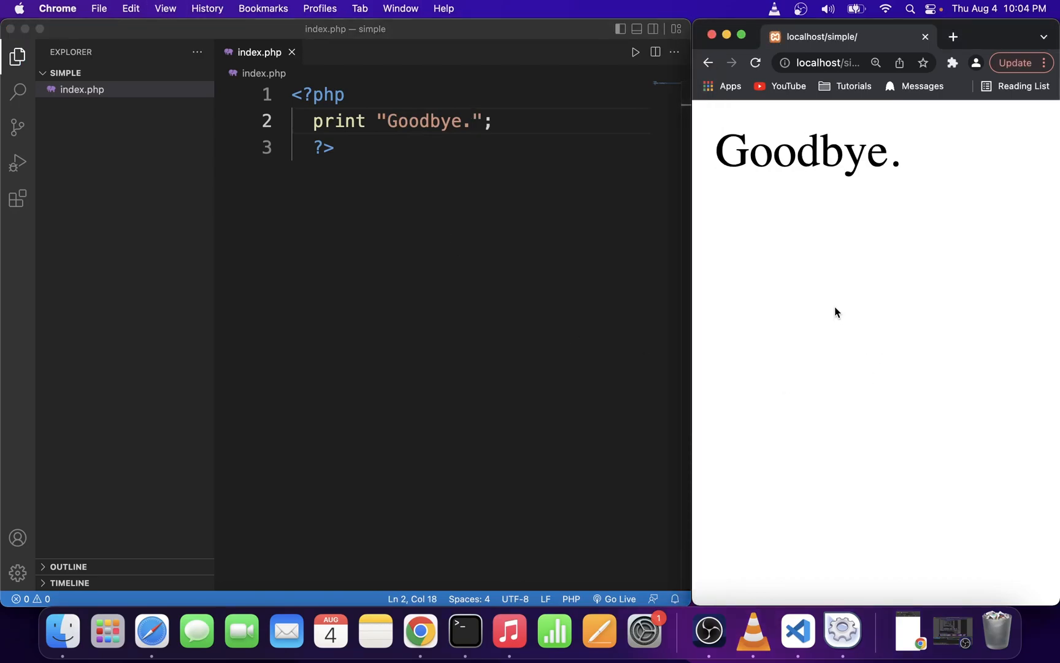
double_click(802, 151)
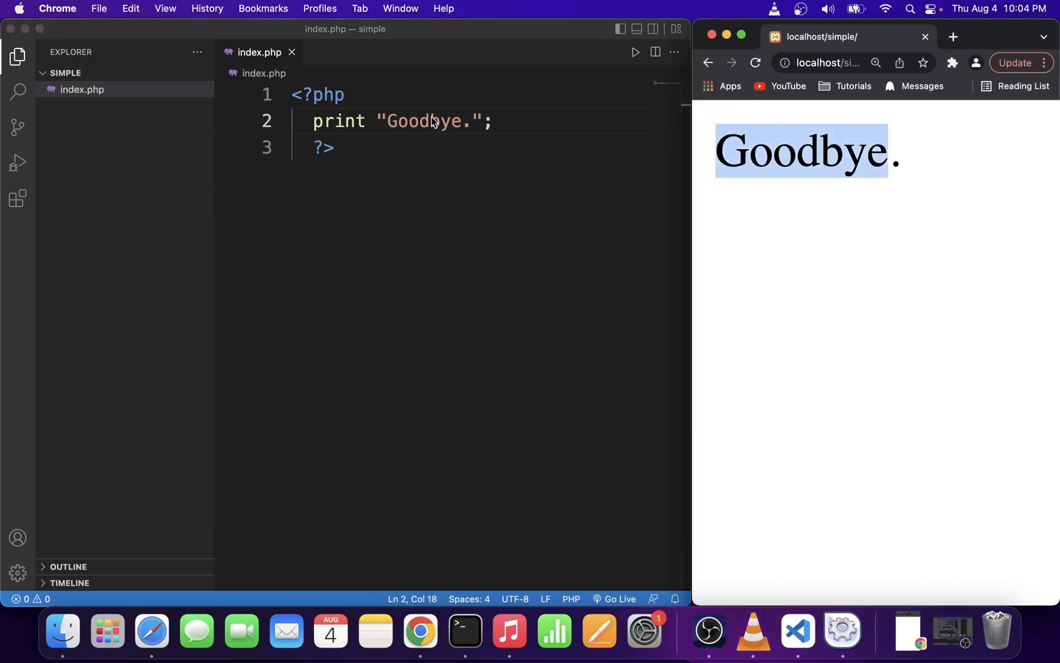
double_click(423, 121)
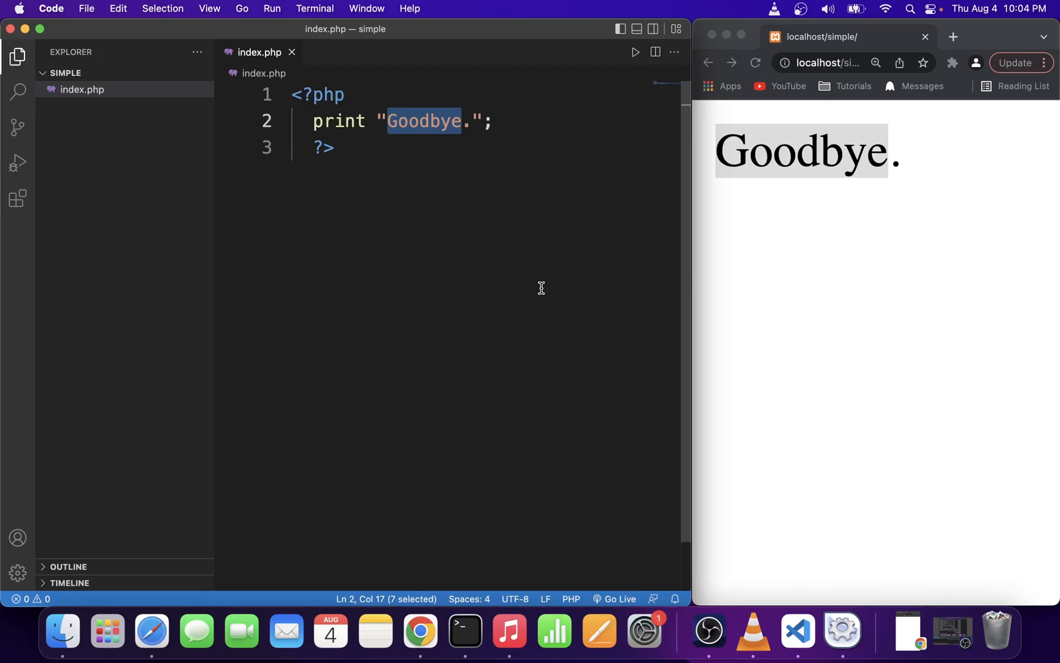